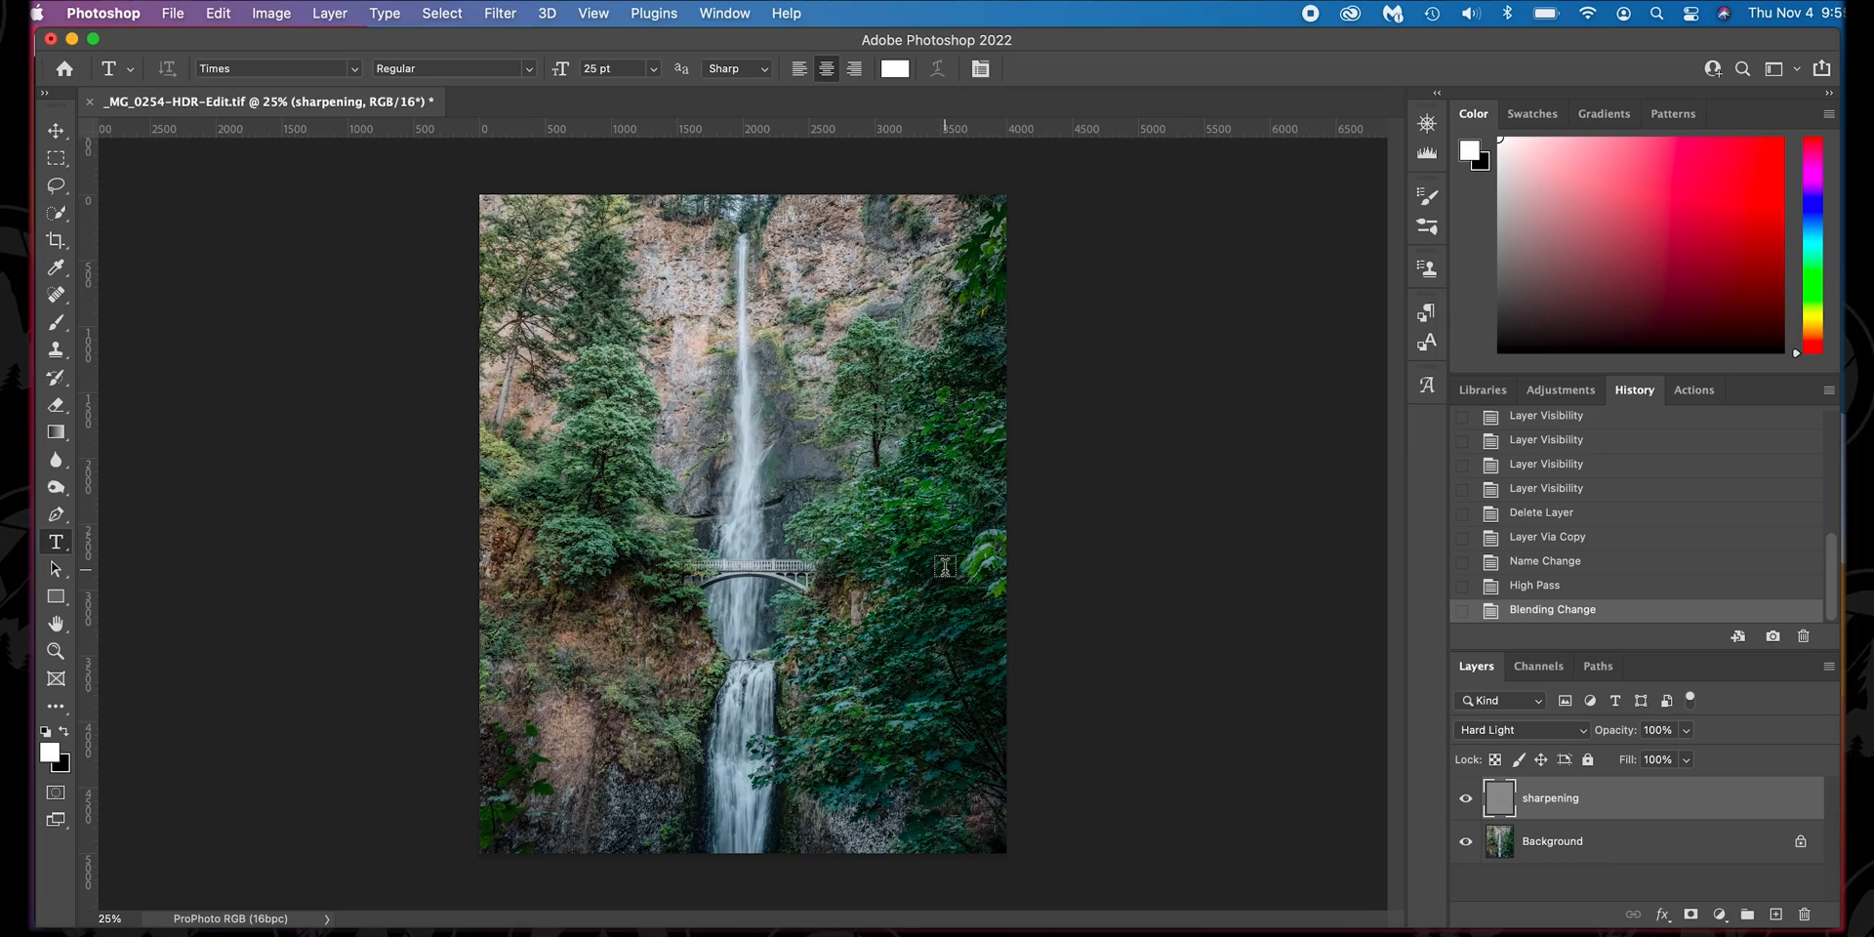
- Zoom into the foliage and toggle the old sharpening layer to judge its effect
left_click(945, 566)
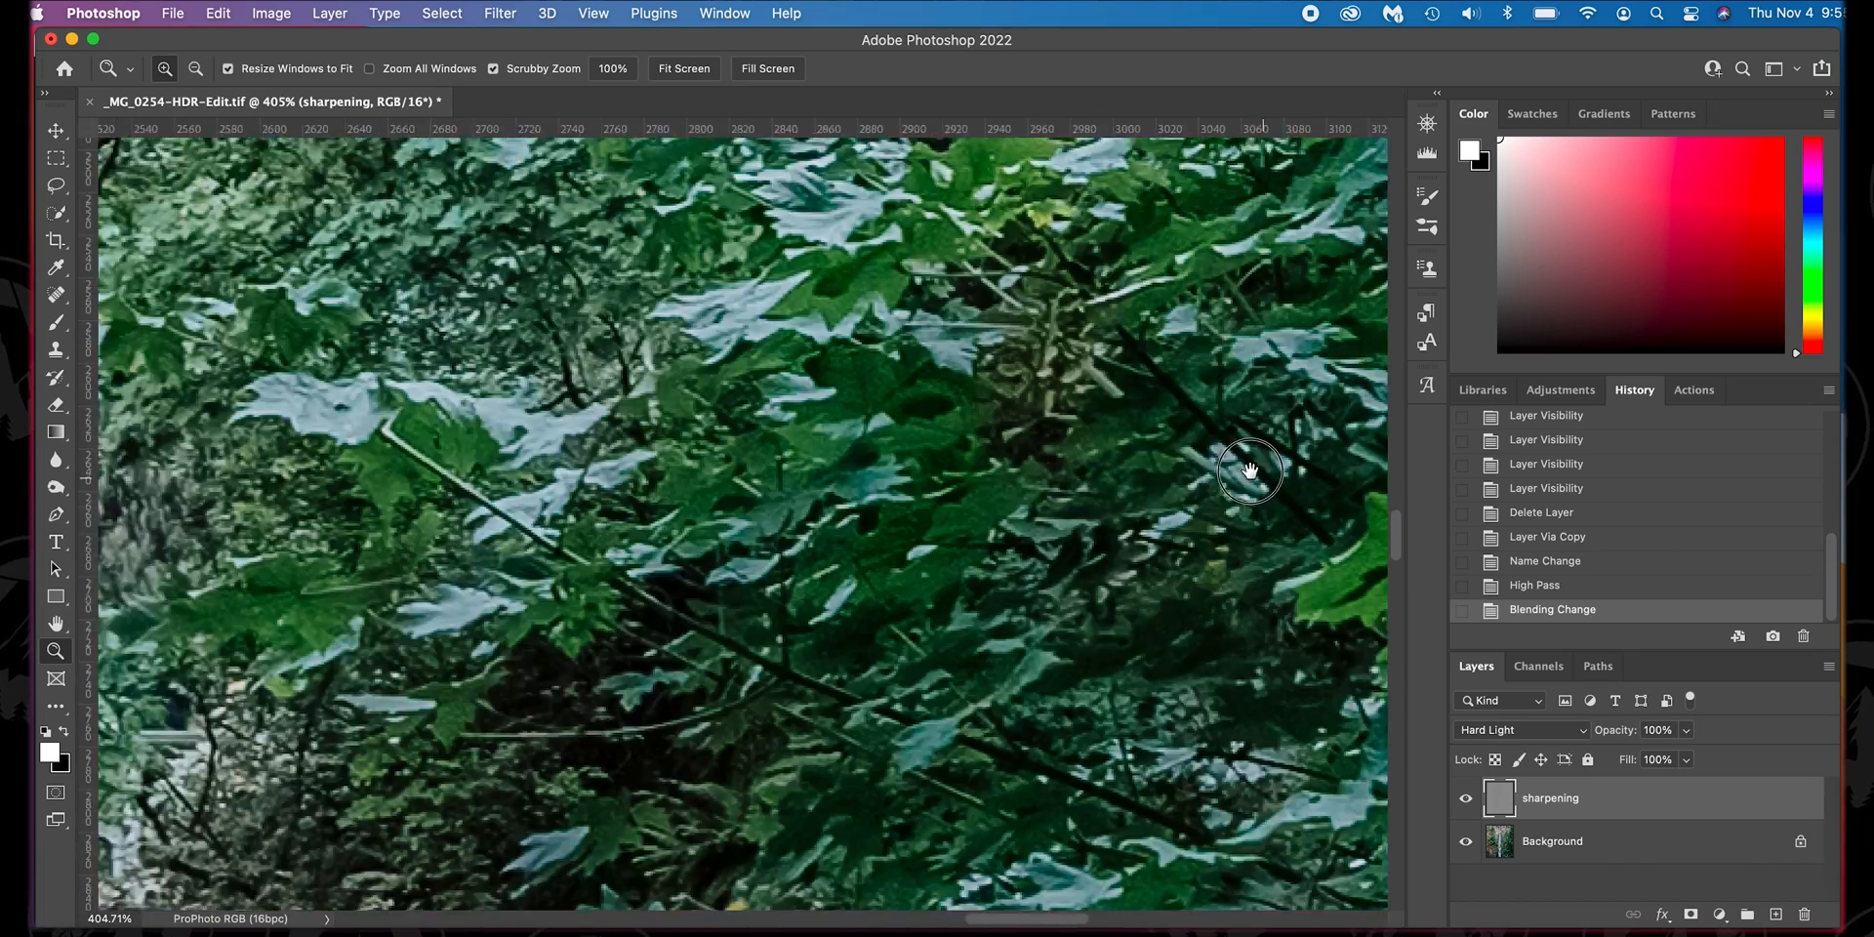
left_click_drag(1251, 471, 783, 547)
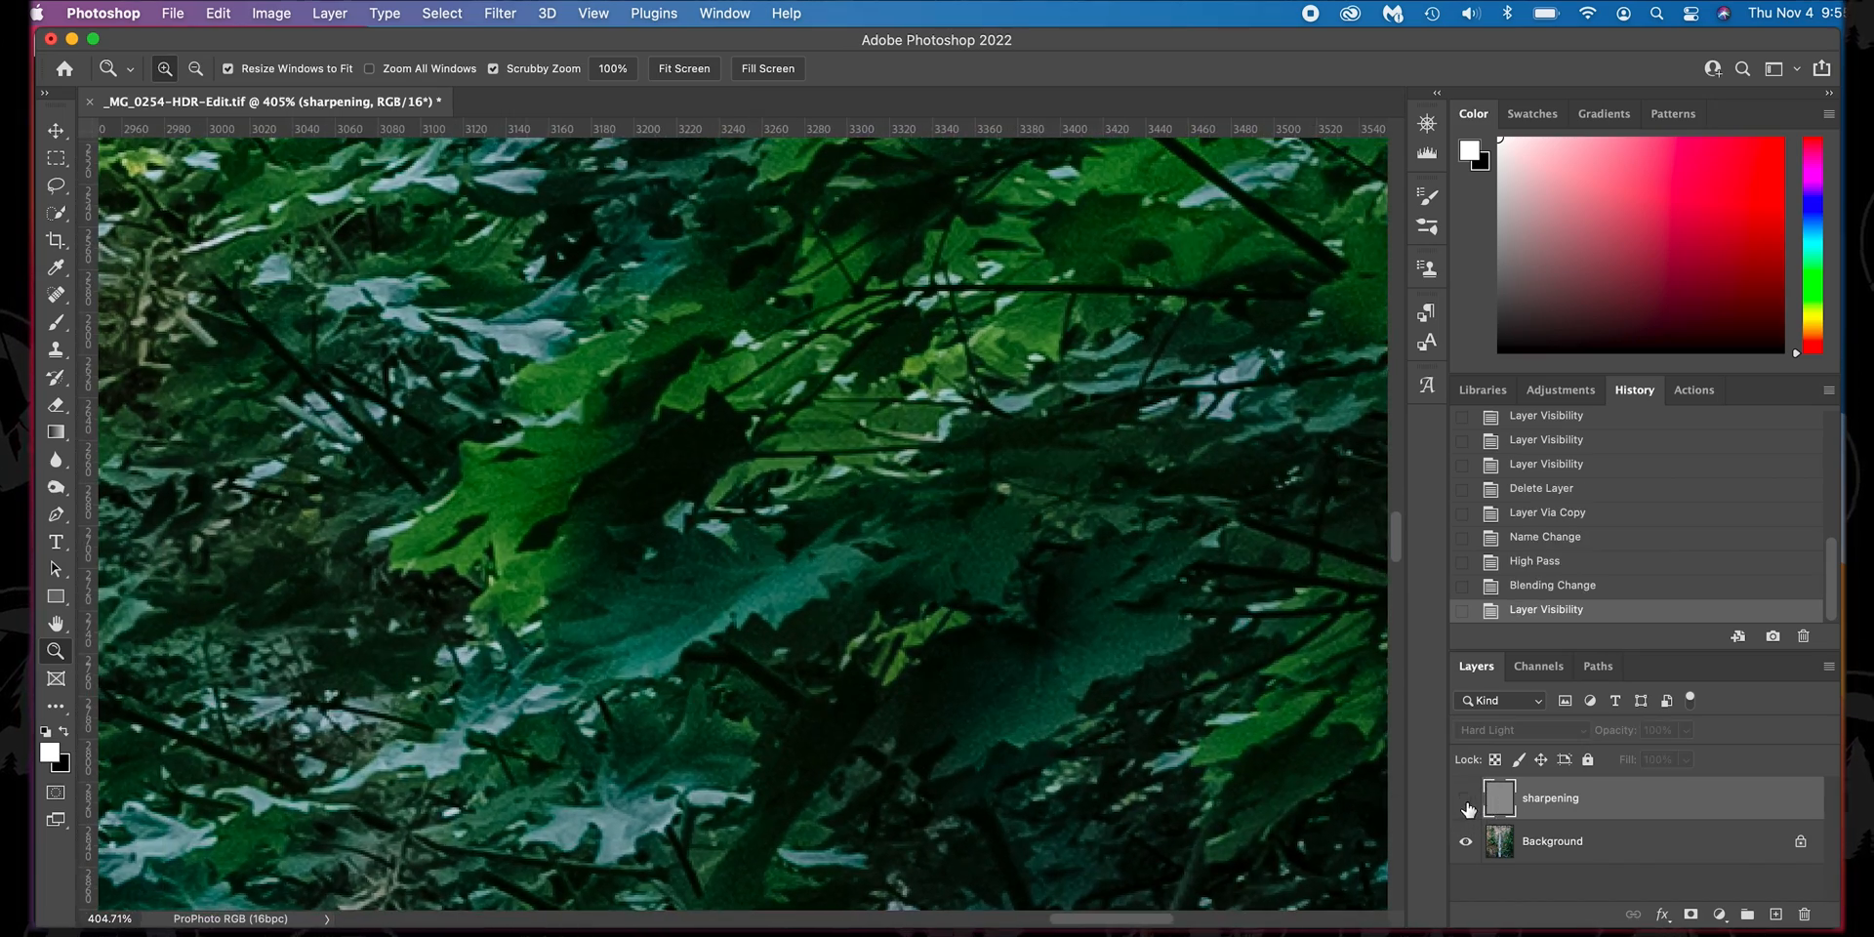
left_click(1466, 809)
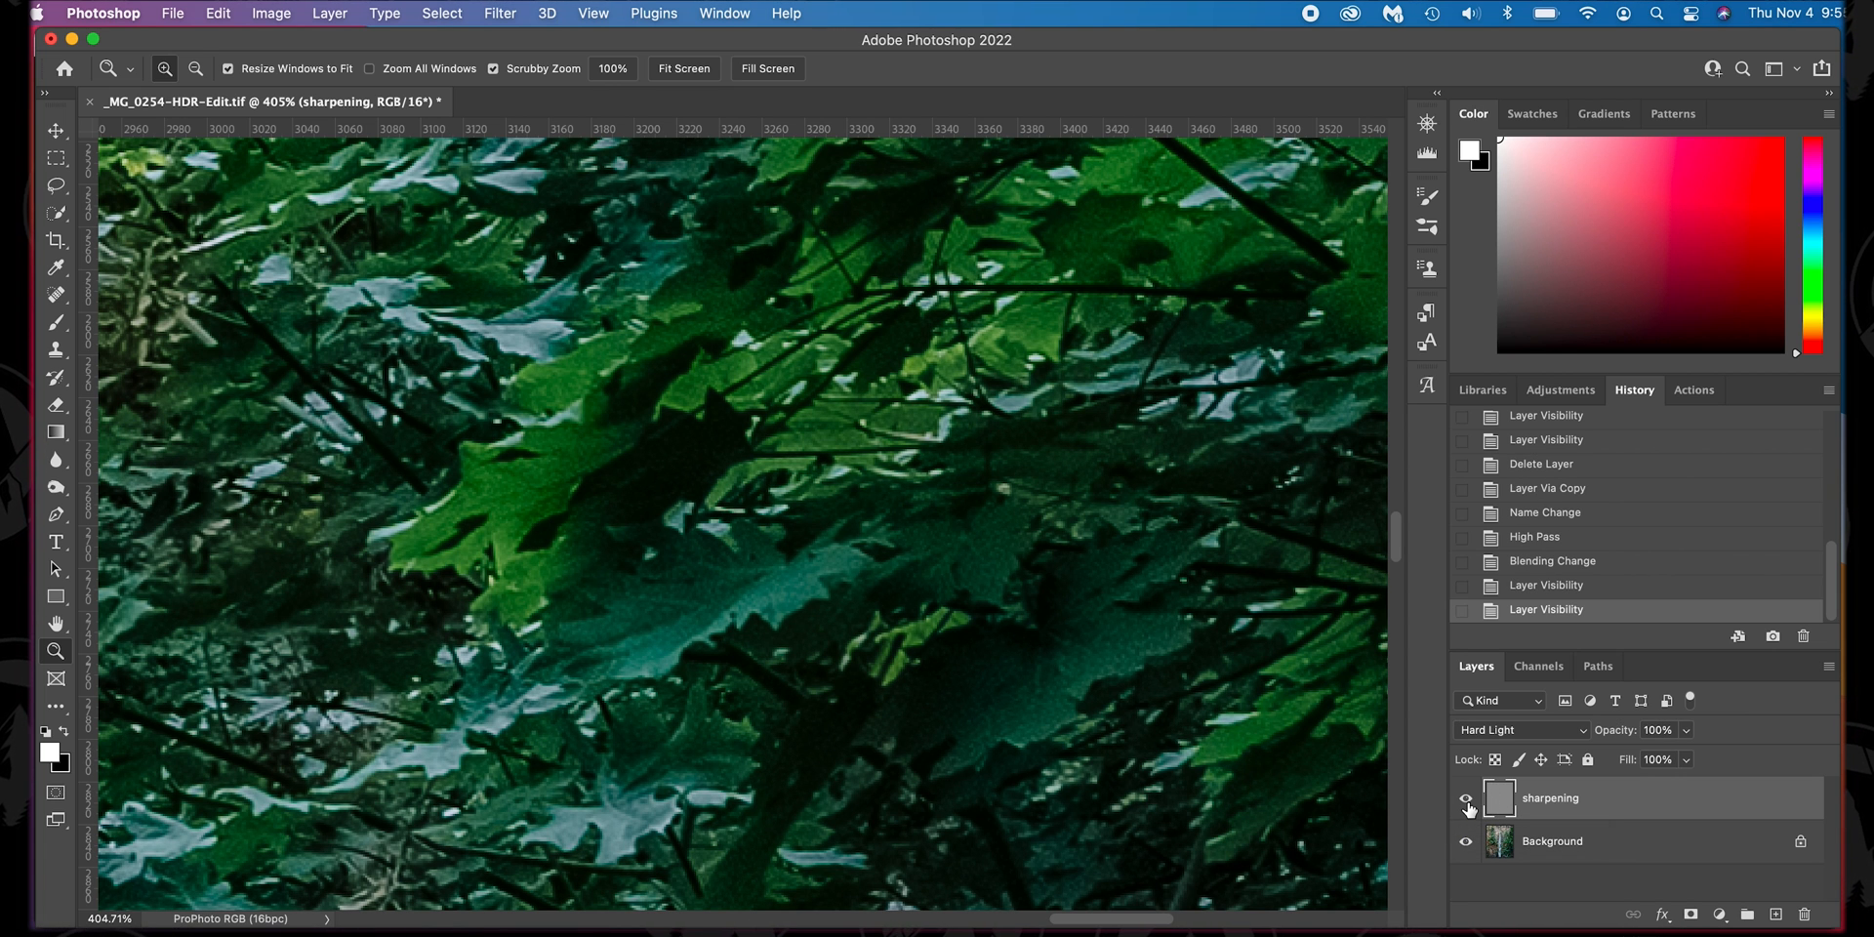
left_click(684, 69)
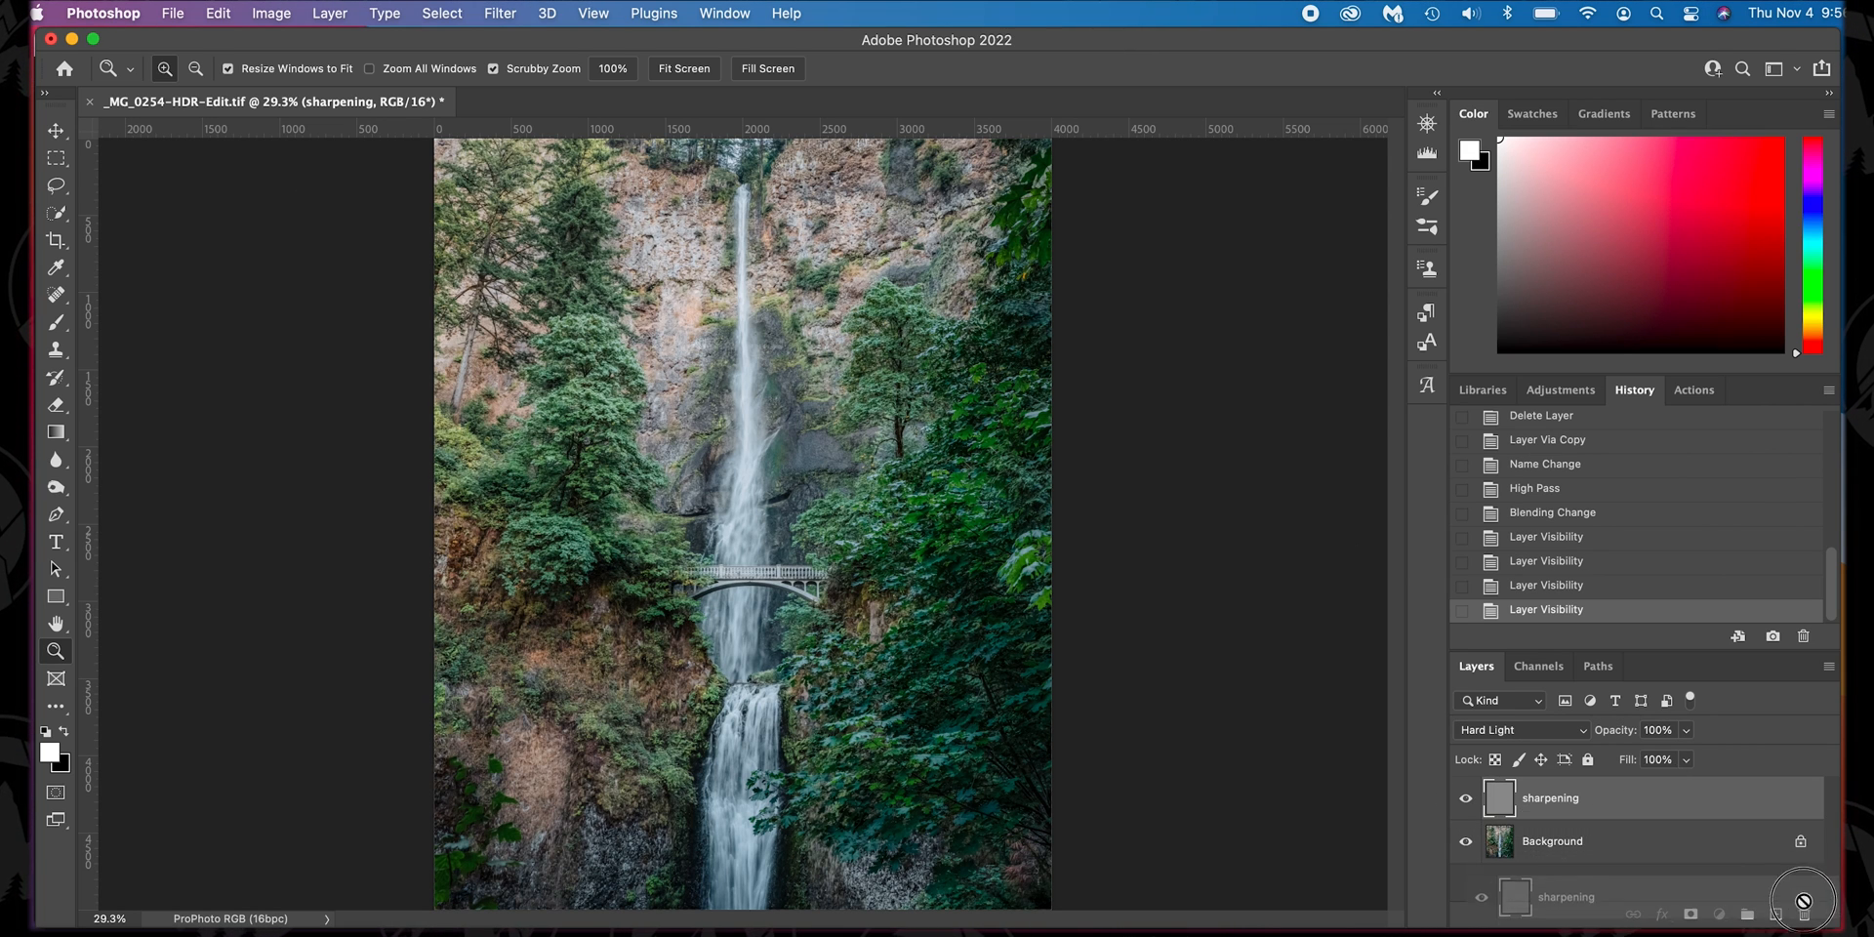
- Delete the old sharpening layer, duplicate Background, and apply a 0.6-pixel High Pass to the copy
left_click(1802, 634)
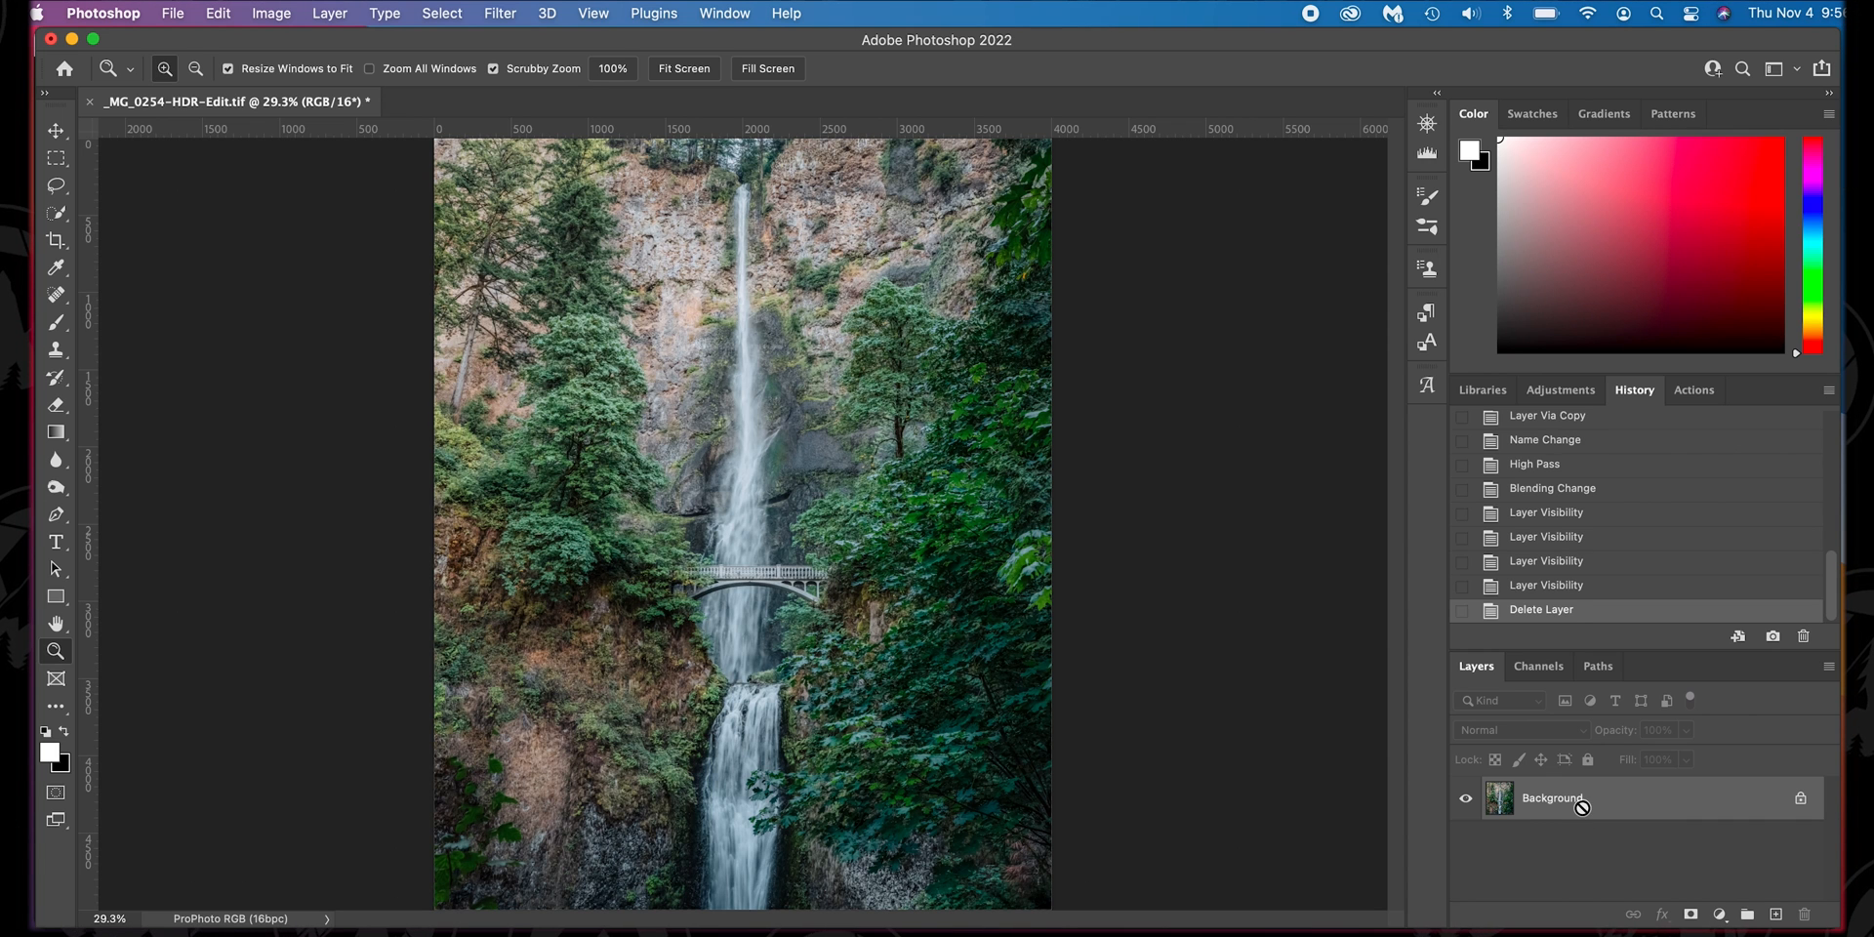
left_click(500, 14)
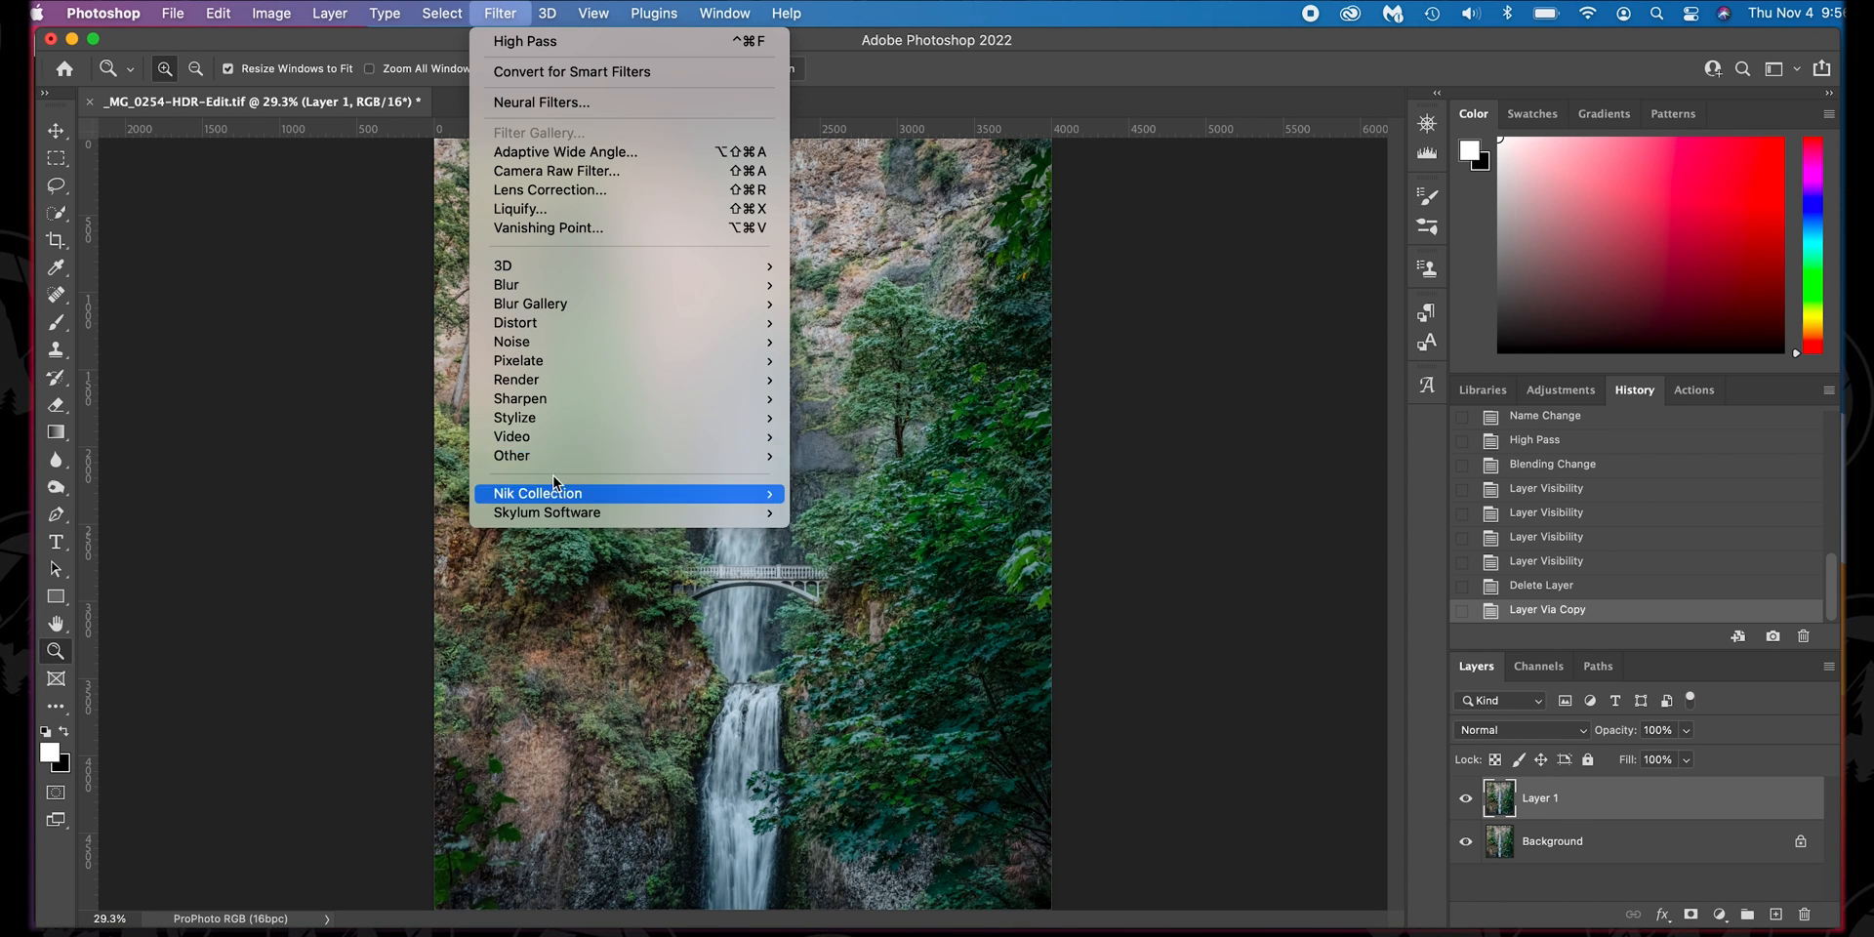
left_click(523, 41)
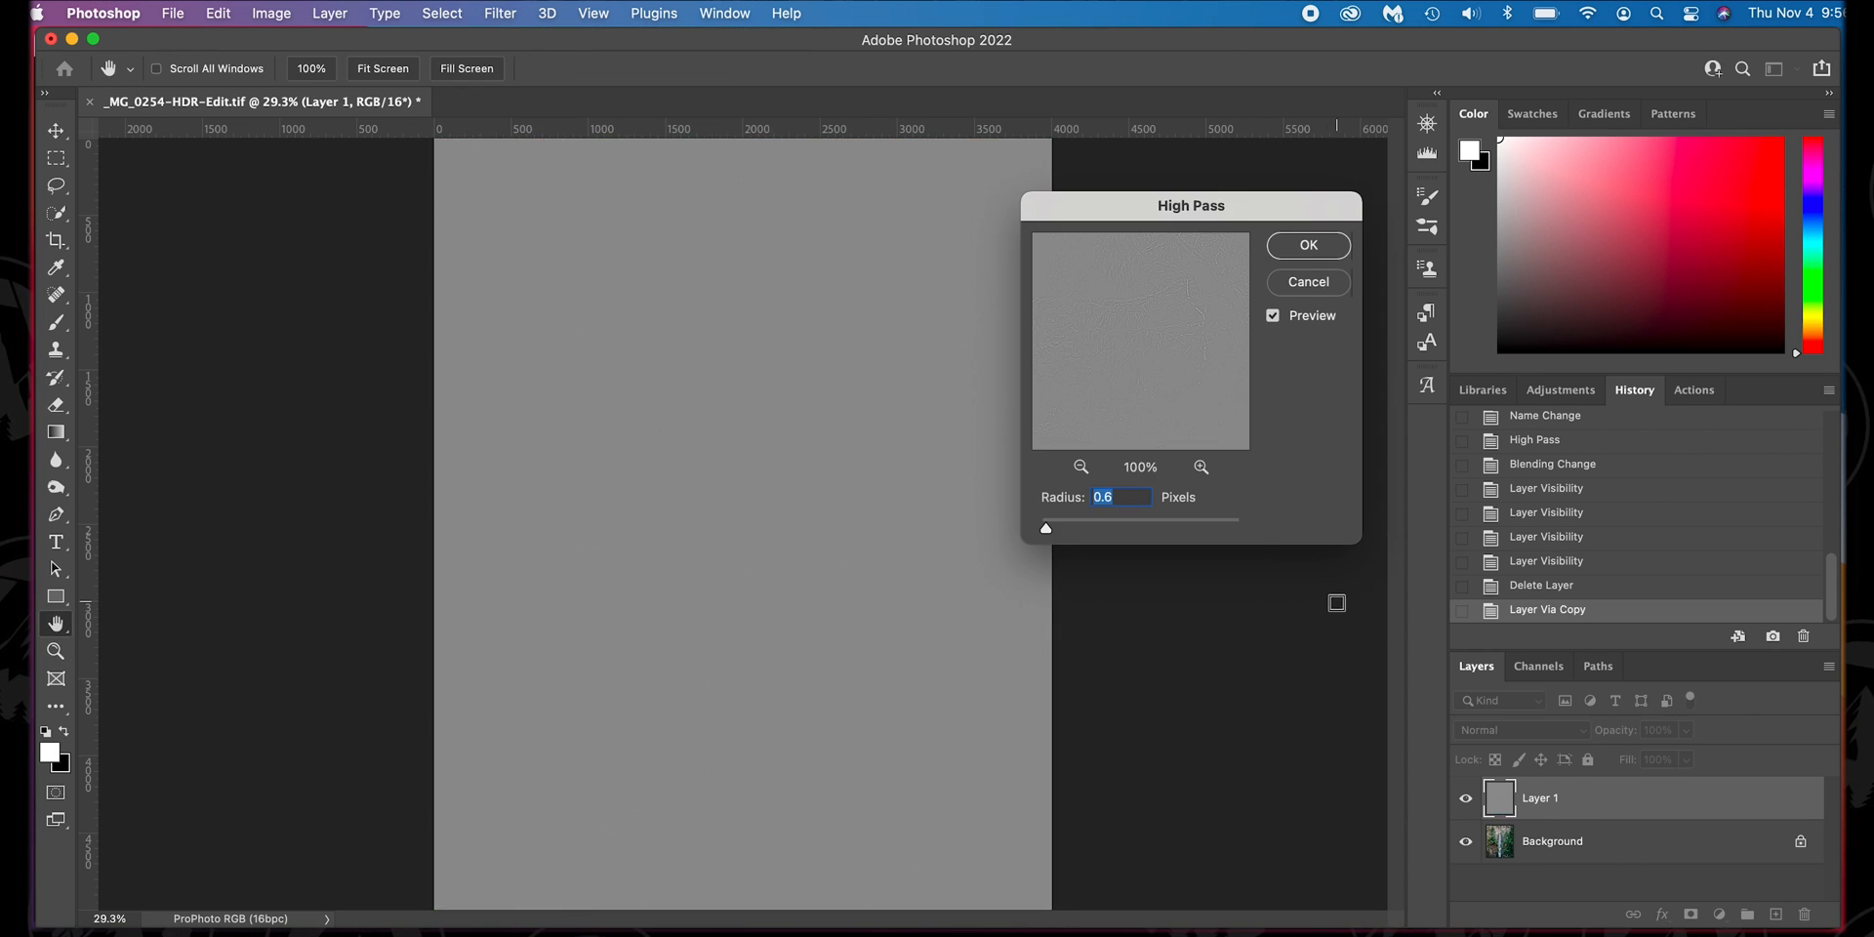
left_click_drag(1043, 529, 1056, 529)
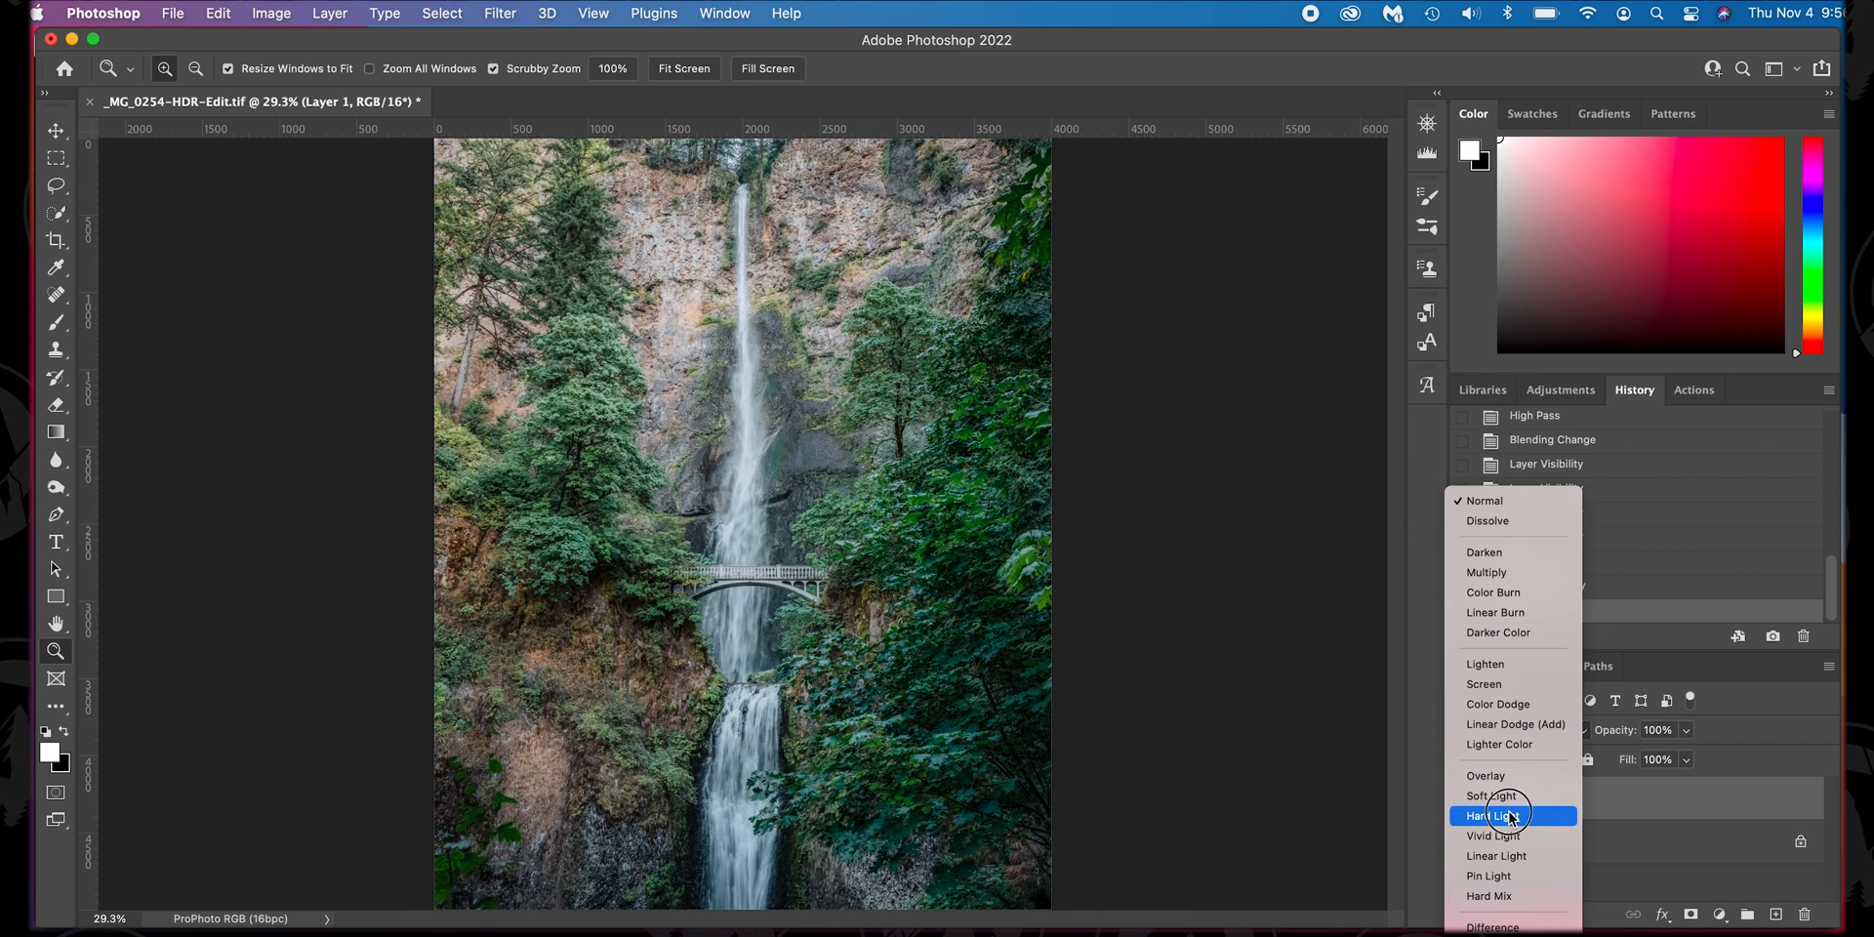
- Set the High Pass copy to Hard Light and toggle Layer 1 to compare before and after
left_click(1493, 816)
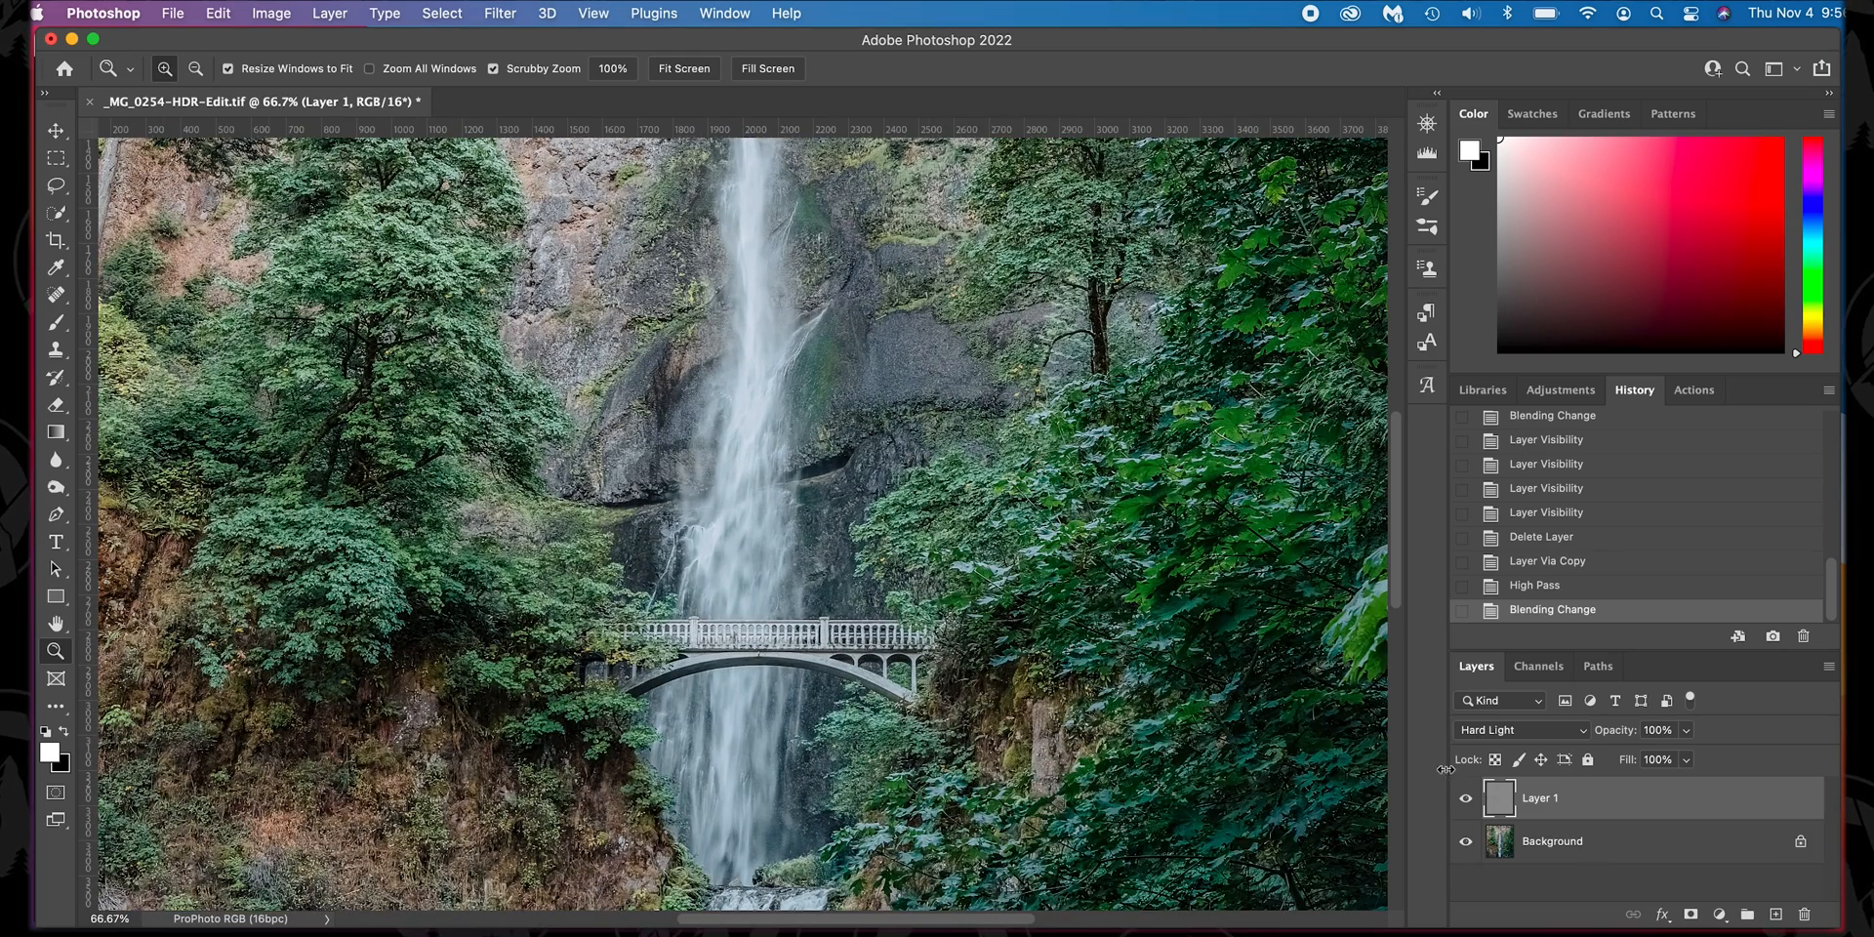
left_click(1466, 796)
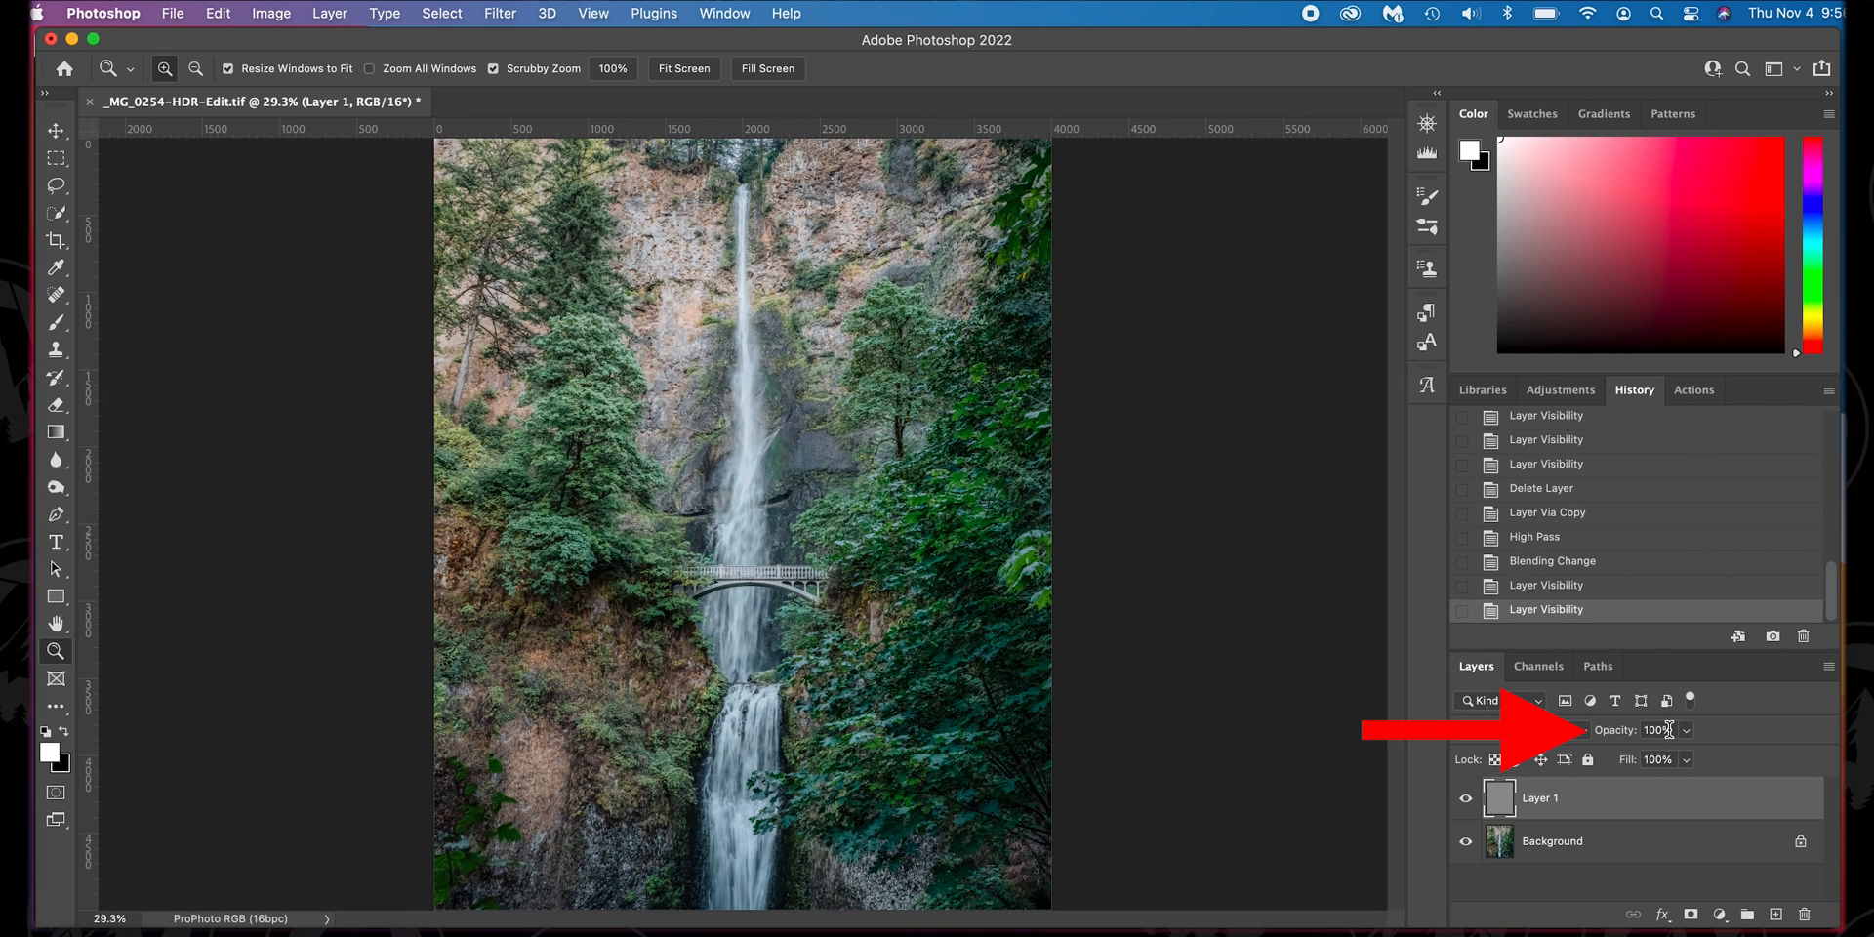
mouse_move(1671, 728)
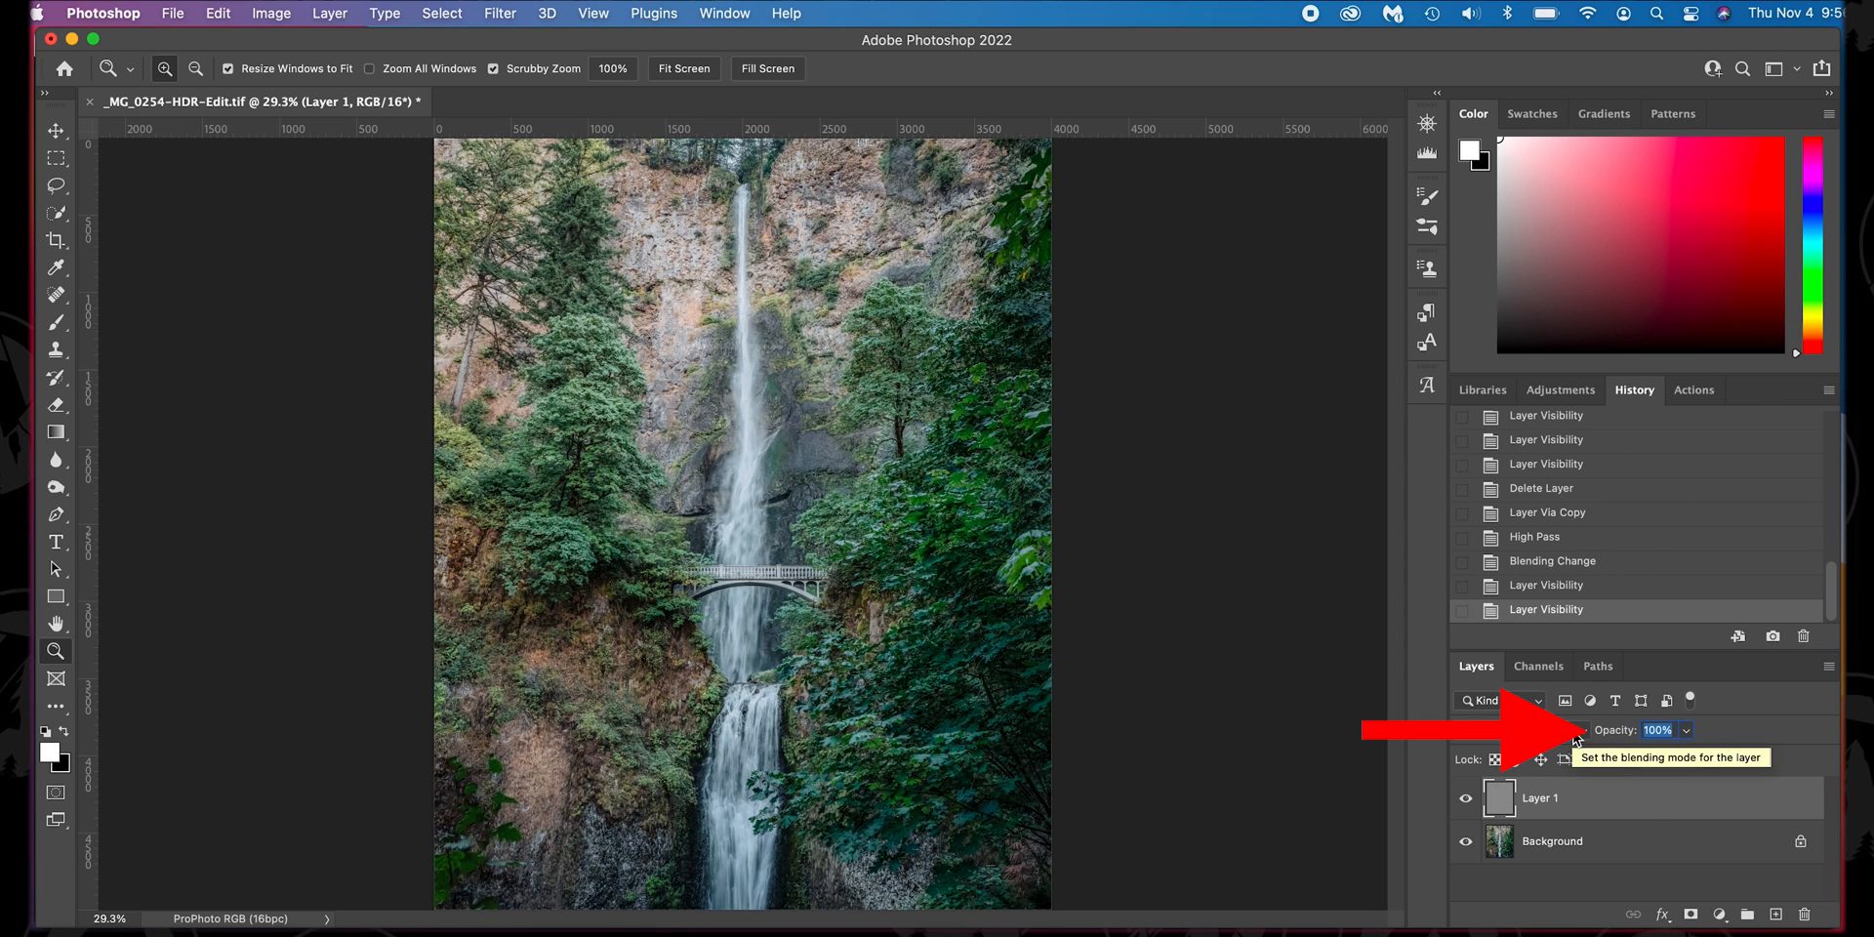
- Lower Layer 1's opacity to 40% and hide it to compare the softened sharpening
type("30")
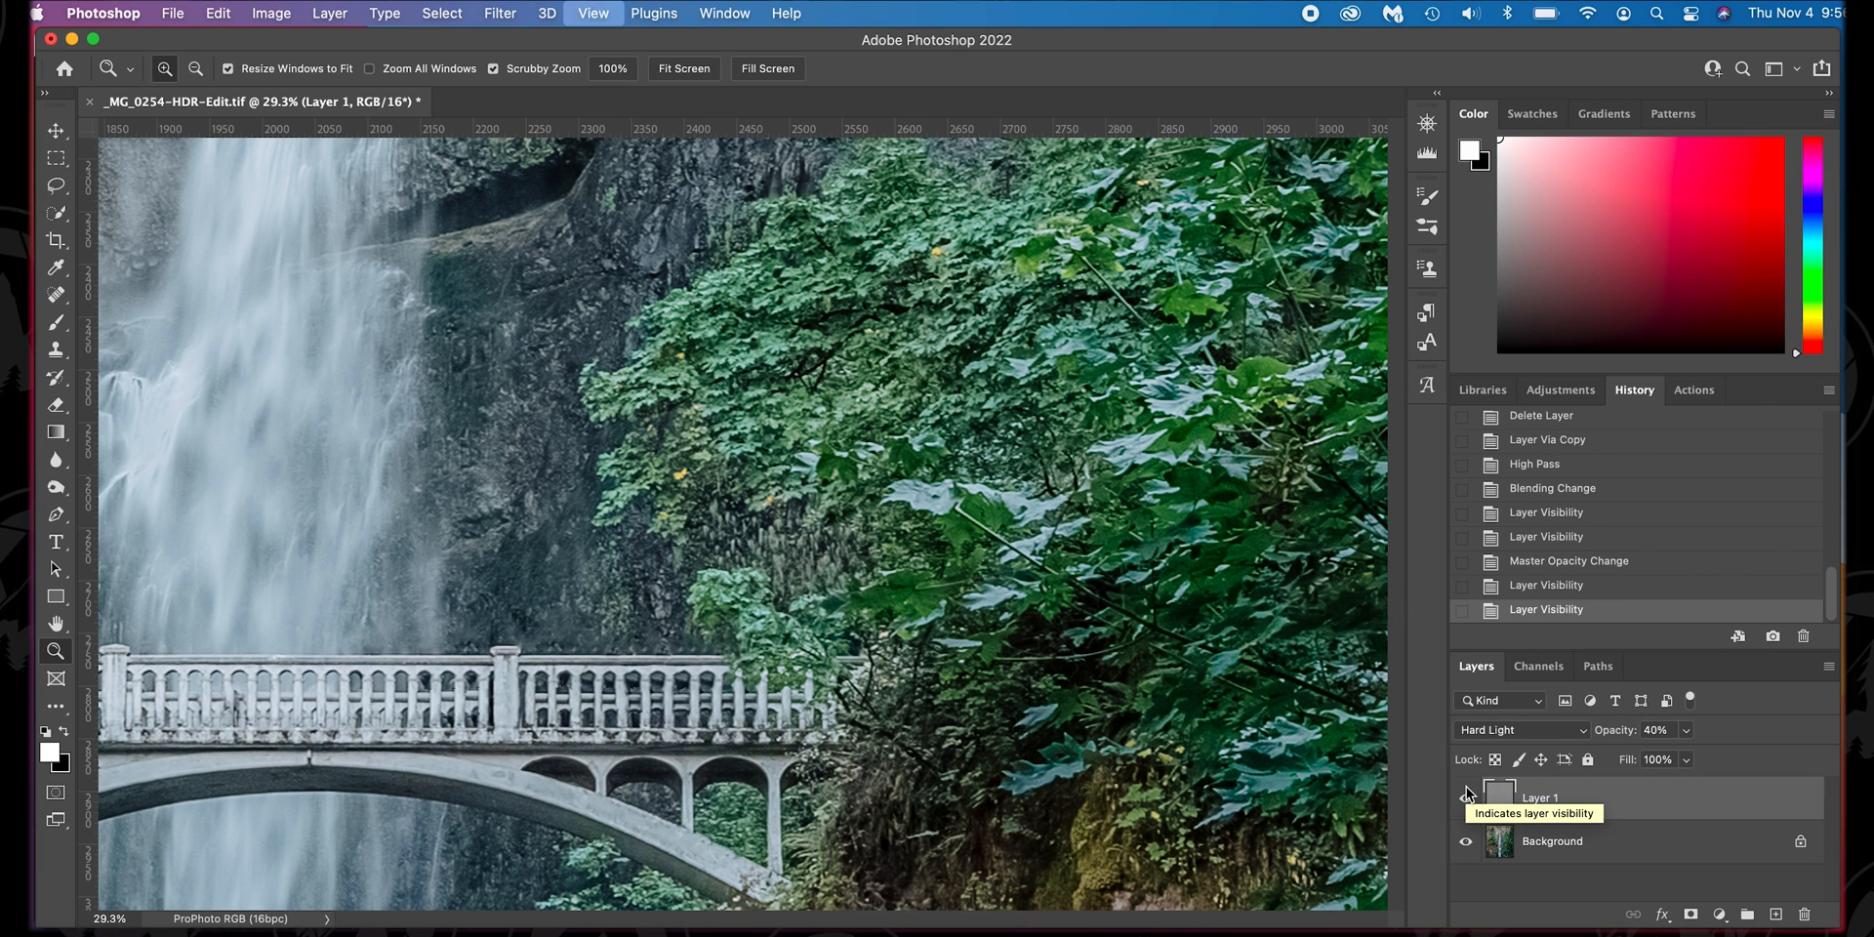
left_click(683, 68)
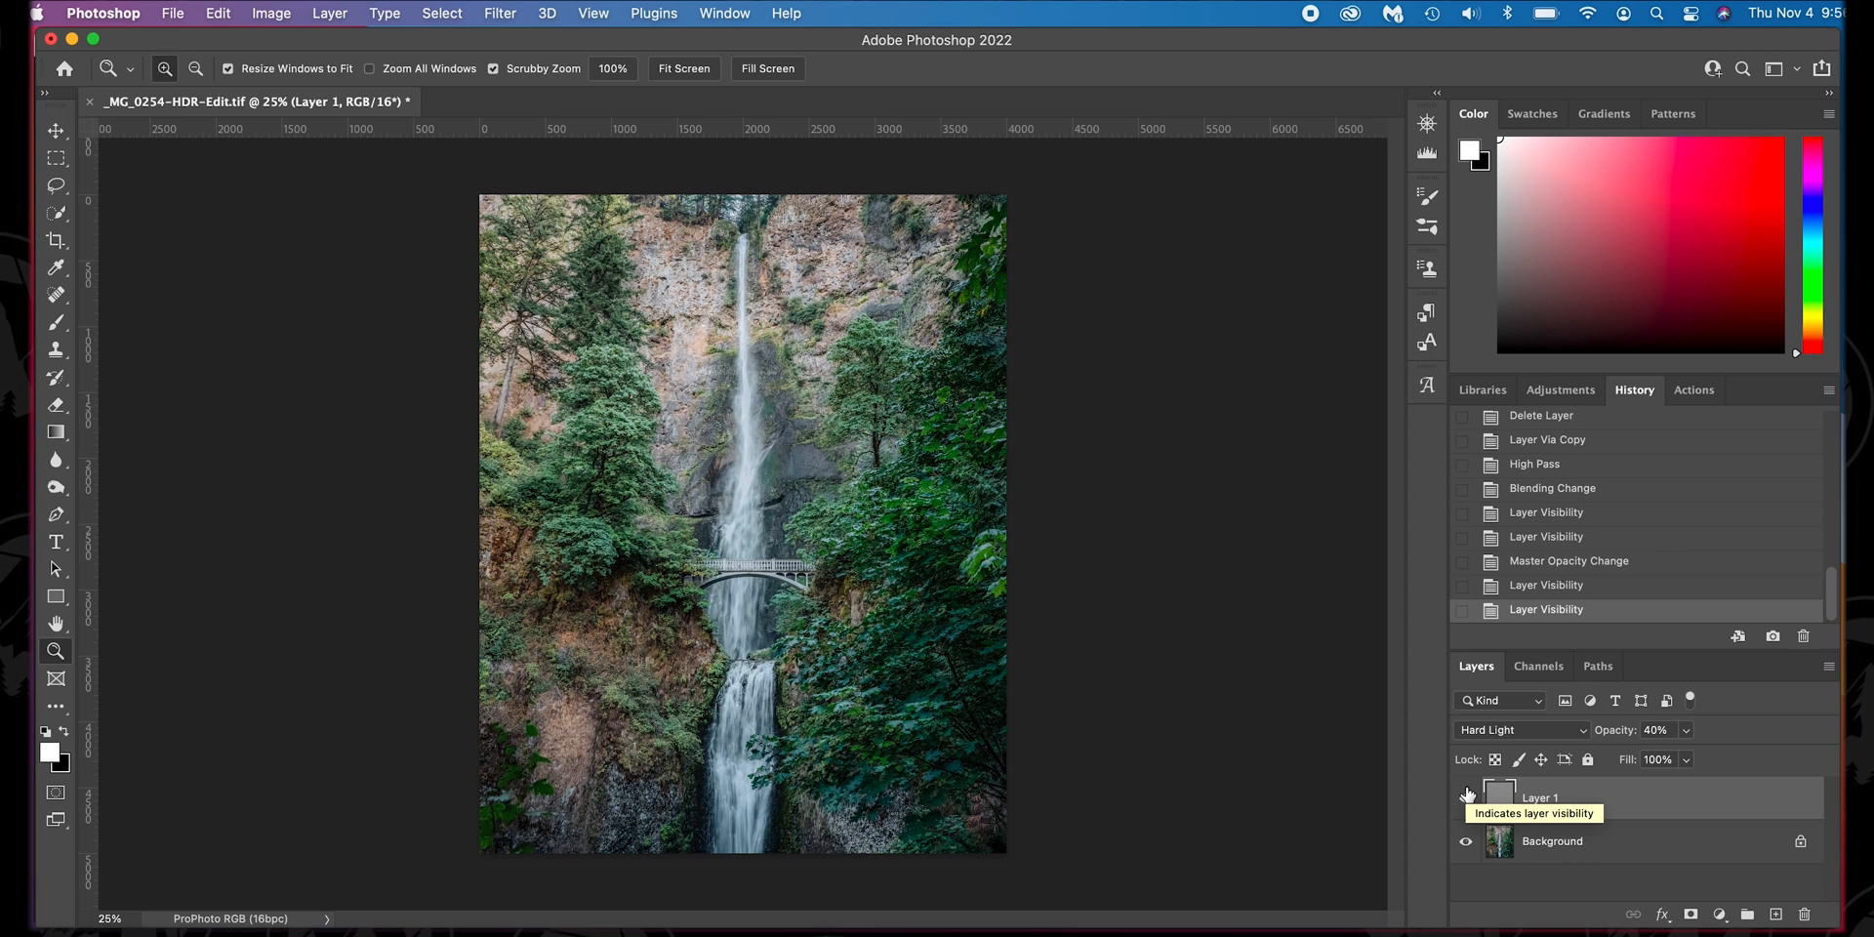